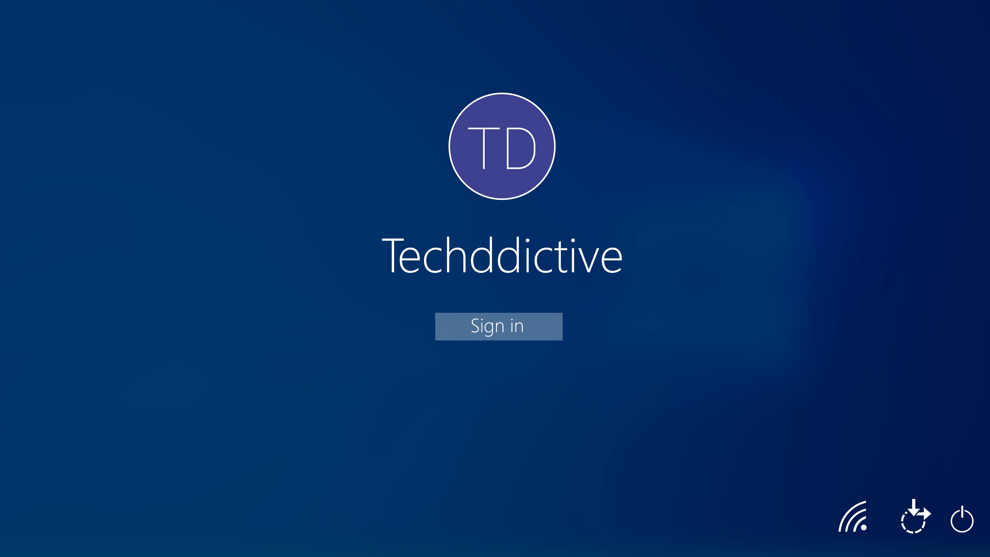
Show the sleep, shut down and restart choices from the sign-in screen power icon.
left_click(939, 519)
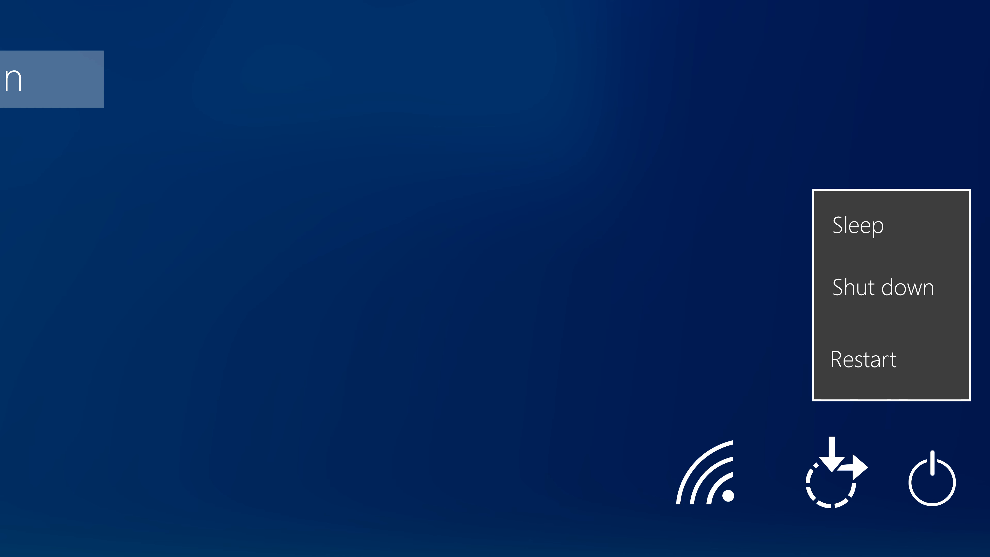
Restart with Shift held into recovery and reach the Troubleshoot screen.
left_click(863, 359)
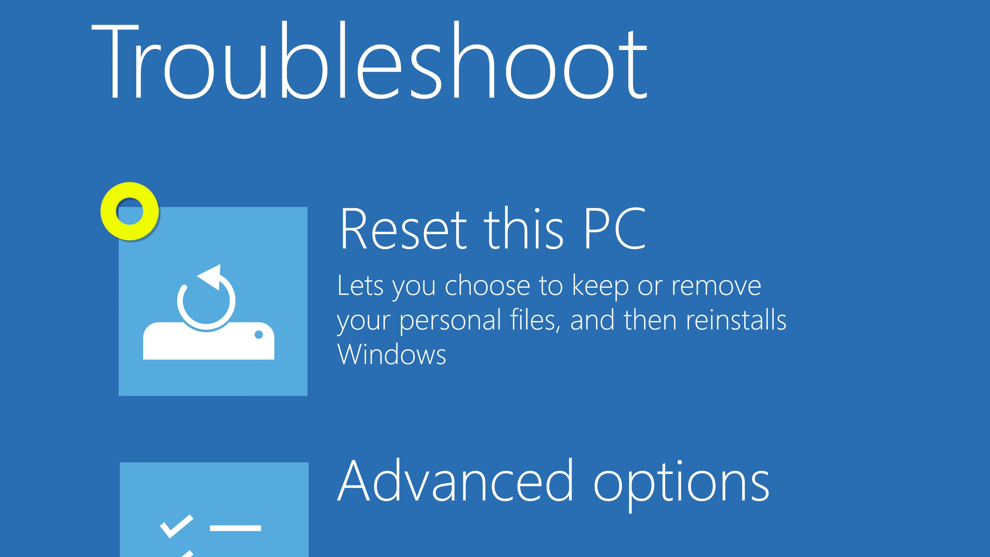
Start Reset this PC and choose 'Just remove my files', reaching the final Reset confirmation.
left_click(214, 310)
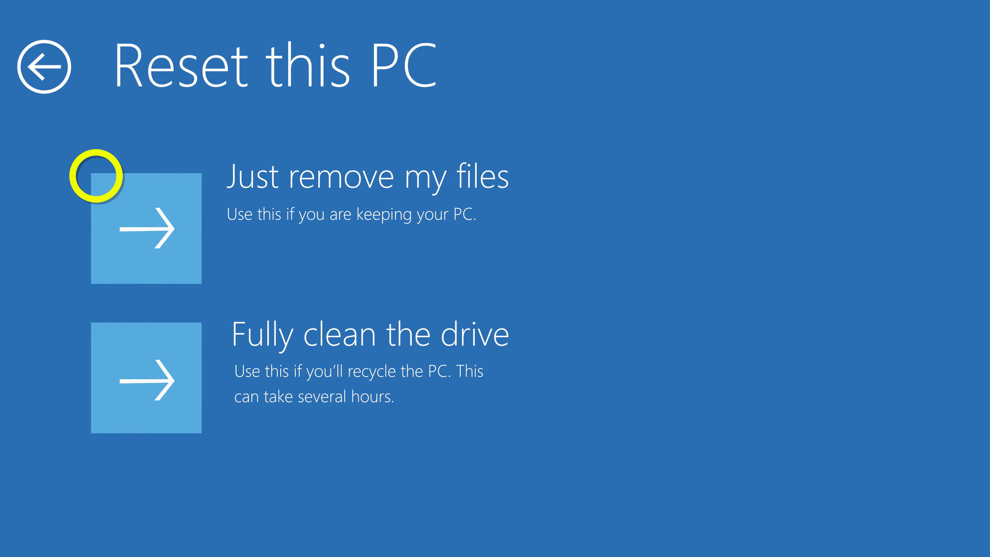
left_click(146, 229)
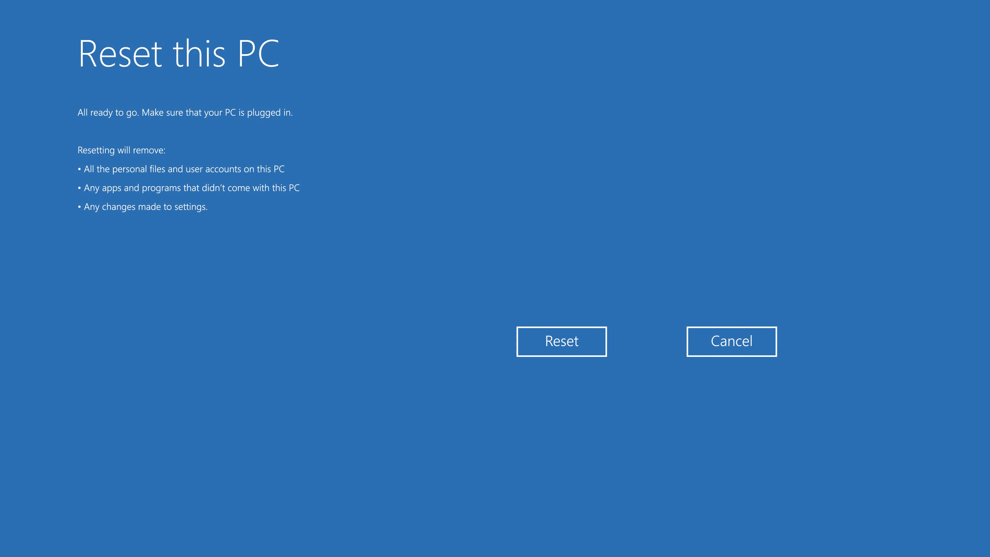